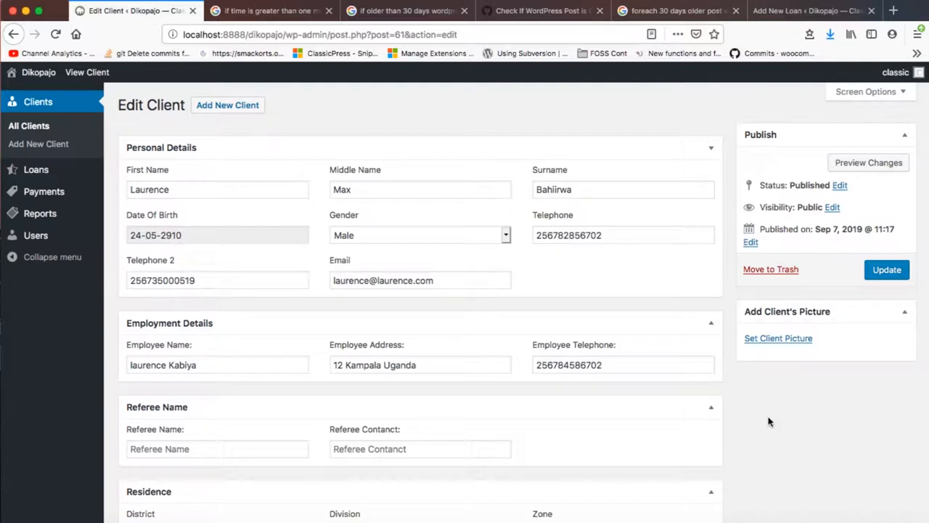
mouse_move(399, 90)
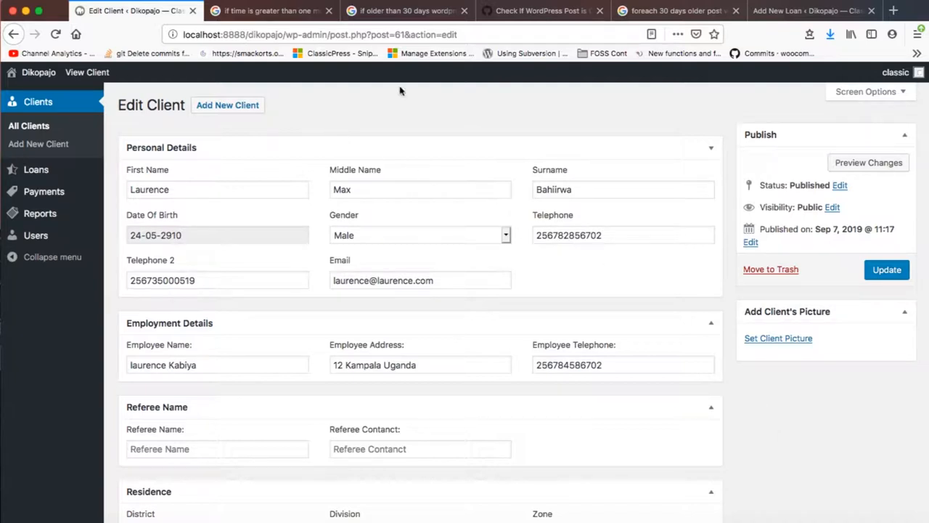
mouse_move(365, 113)
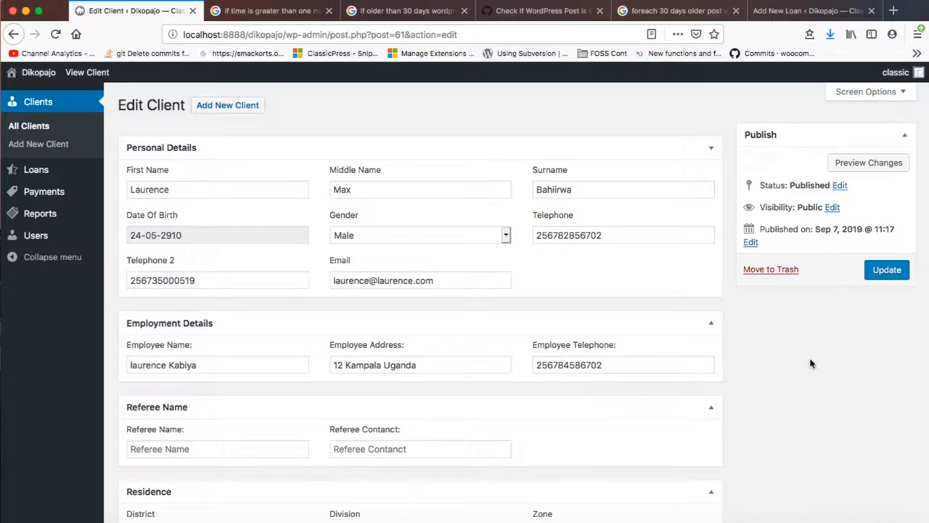
mouse_move(706, 348)
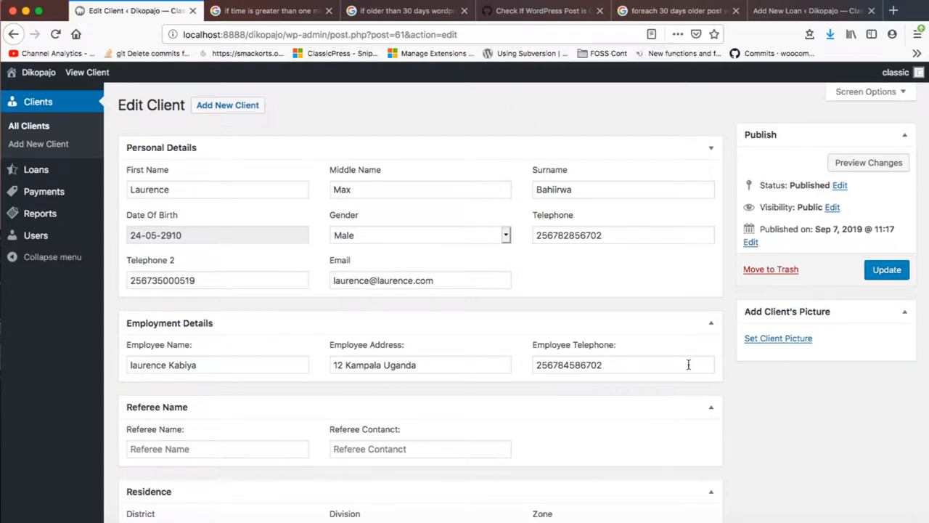
mouse_move(374, 142)
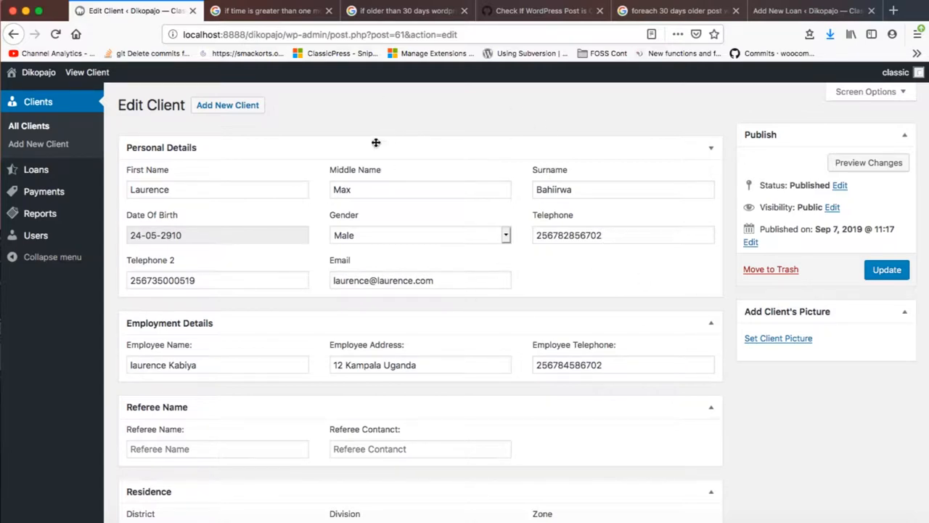
mouse_move(816, 328)
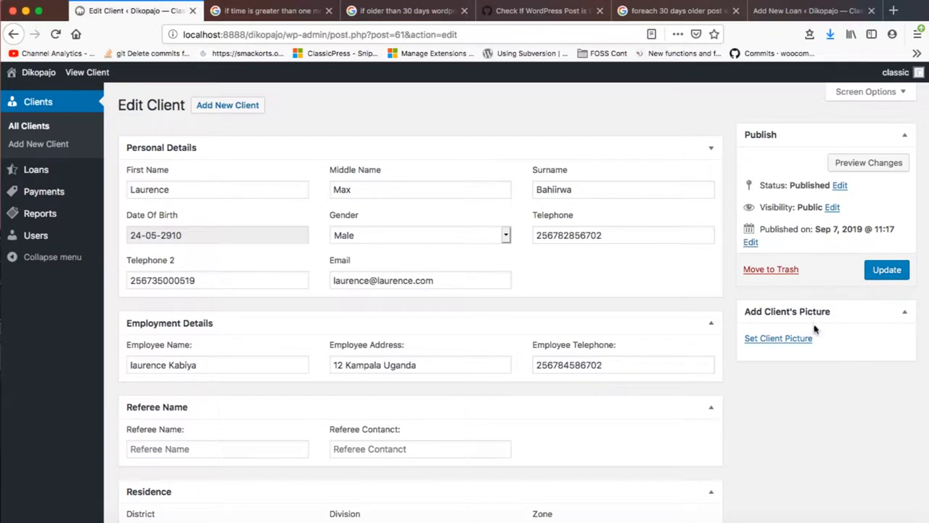
mouse_move(804, 320)
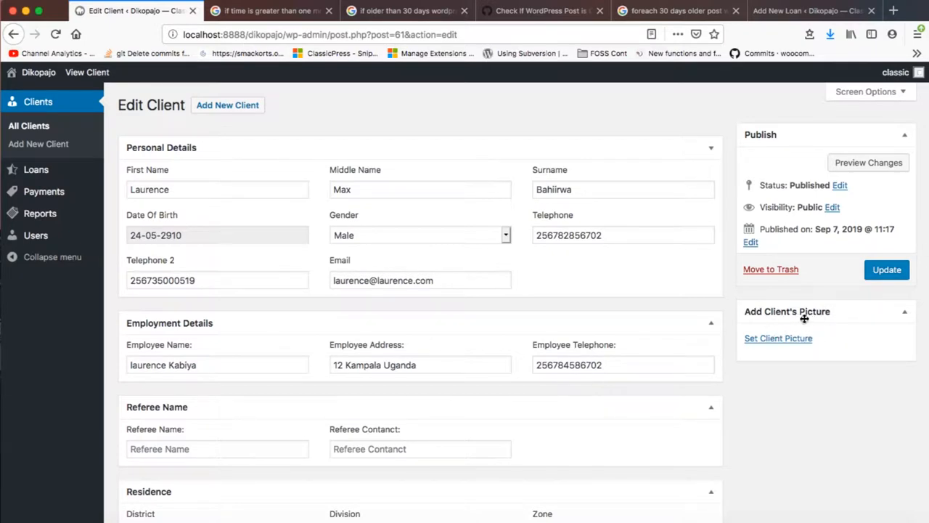
mouse_move(796, 313)
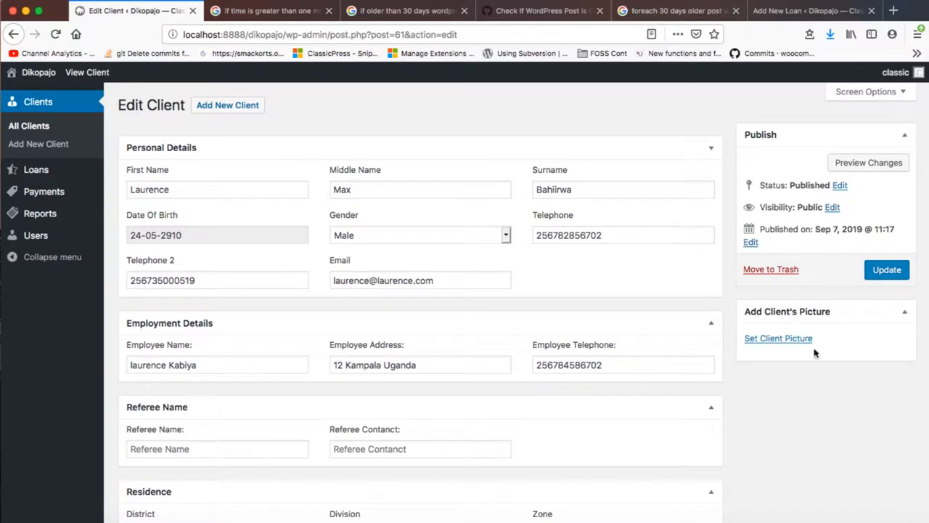
mouse_move(787, 377)
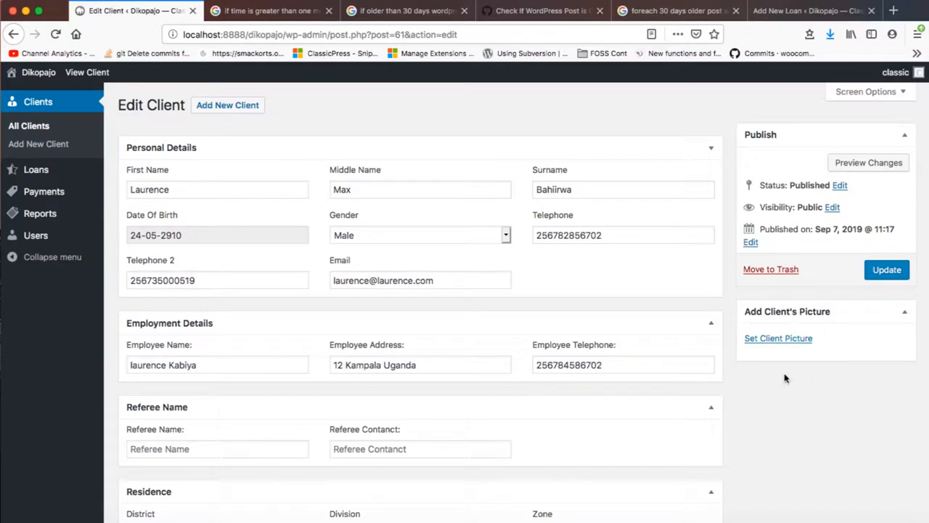
mouse_move(802, 404)
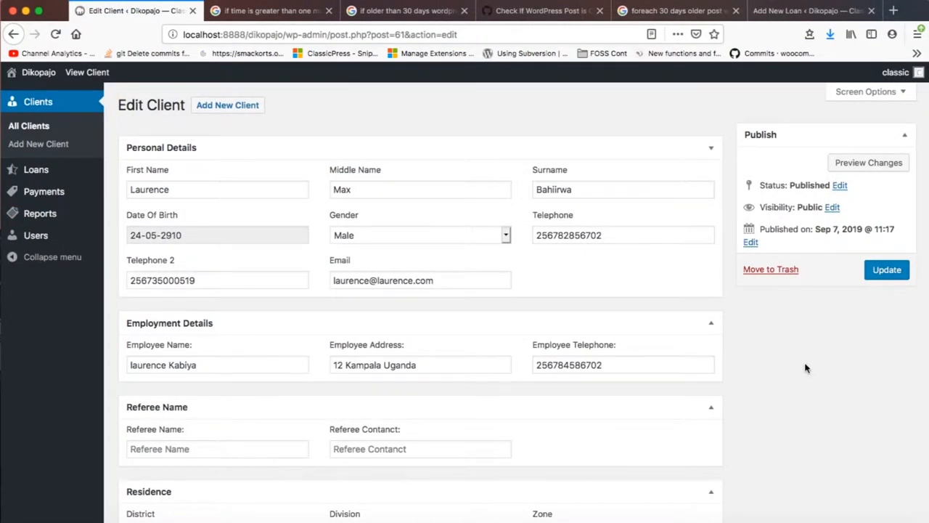
mouse_move(834, 354)
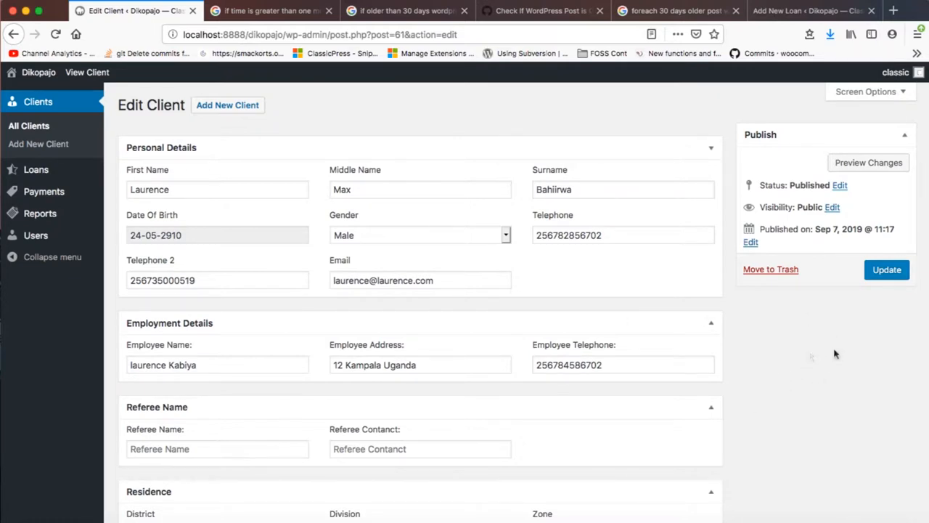
mouse_move(811, 363)
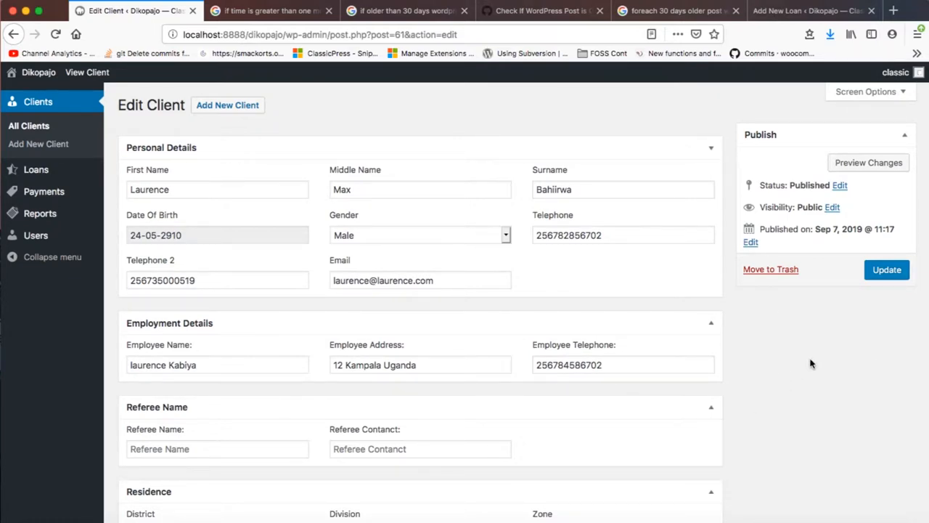
mouse_move(737, 387)
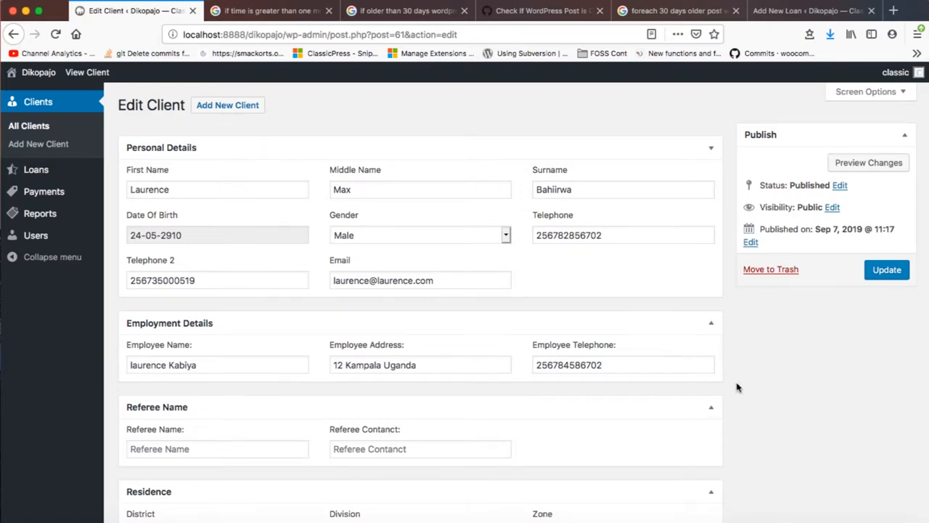
mouse_move(312, 490)
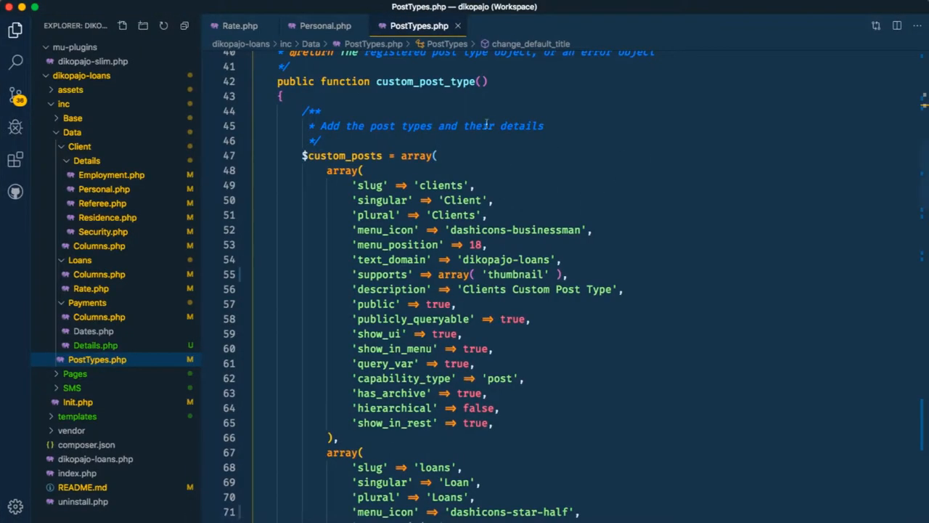
mouse_move(476, 372)
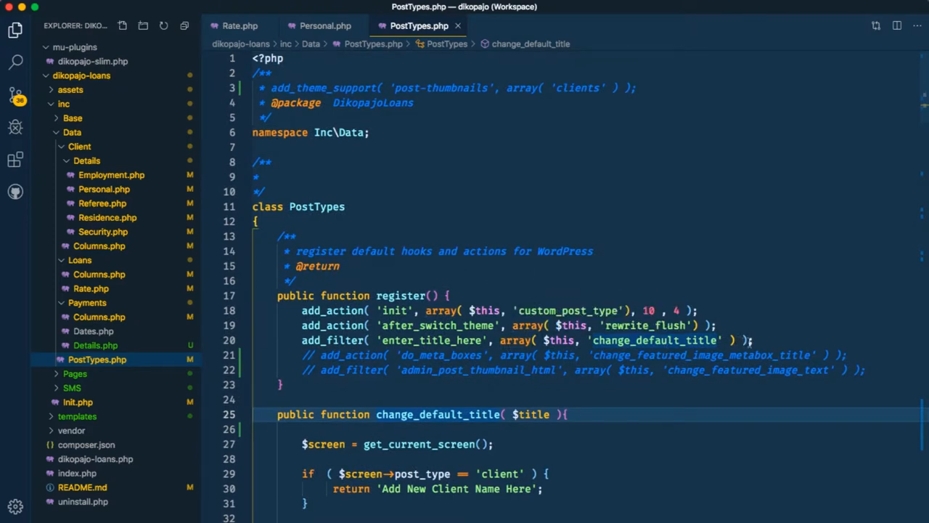
Add add_theme_support( 'post-thumbnails', array( 'clients' ) ); as a new line in register().
click(752, 340)
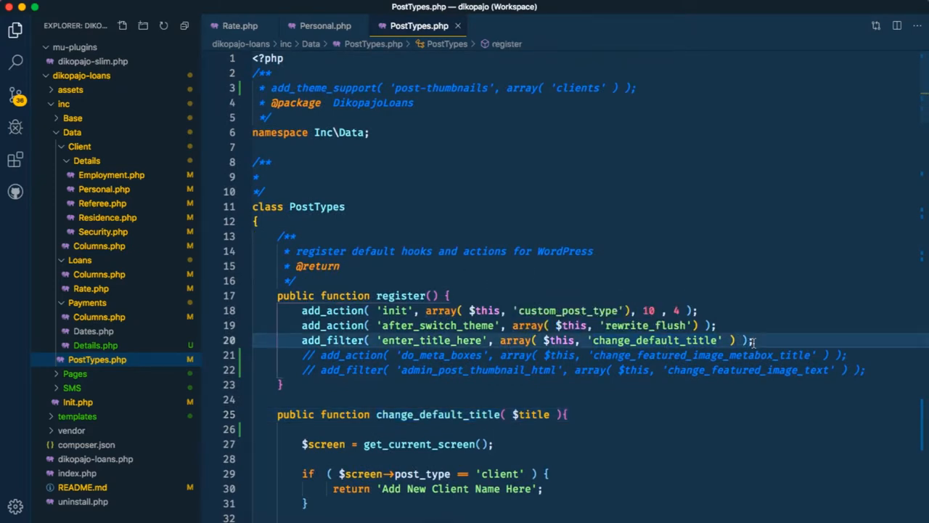
text(add_them)
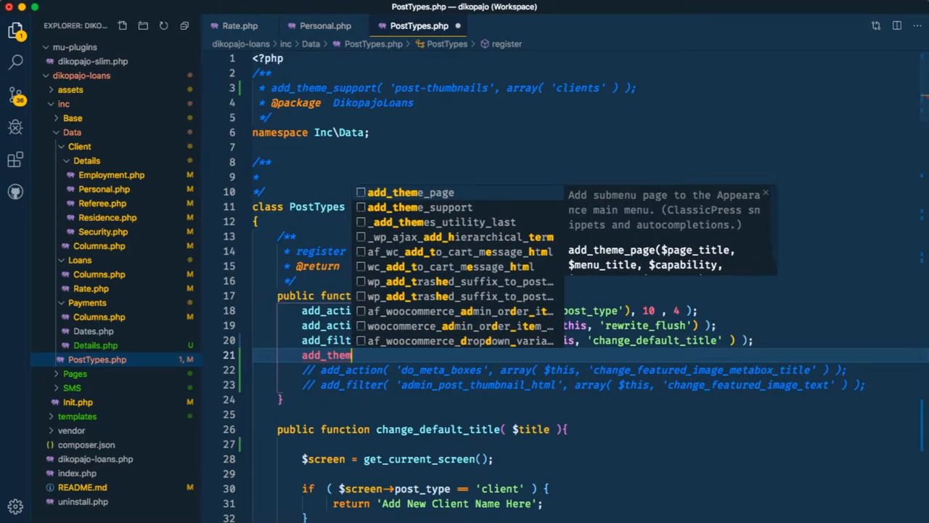
click(417, 207)
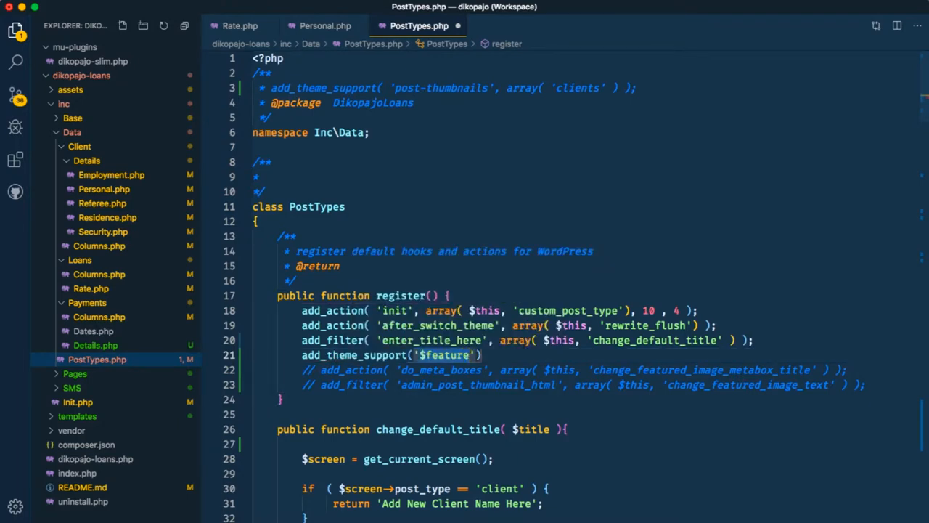
text(post)
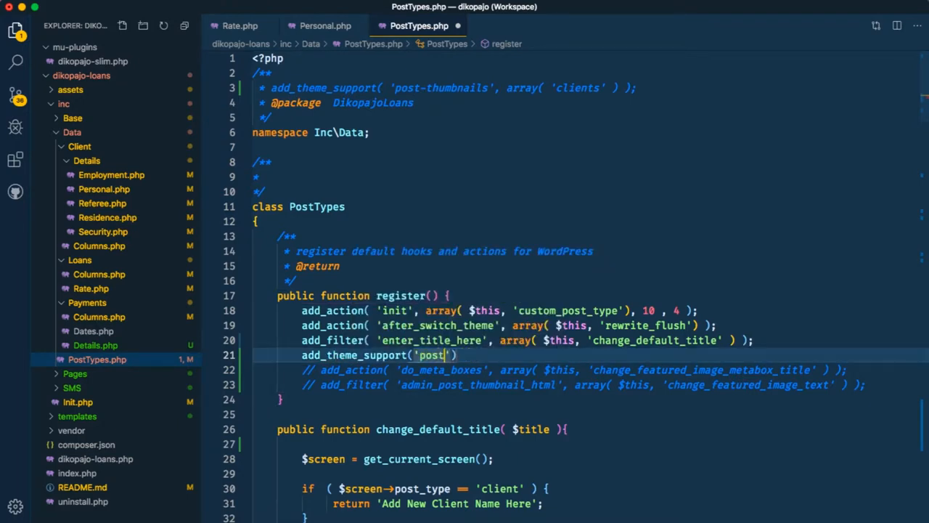
text(-thumnails)
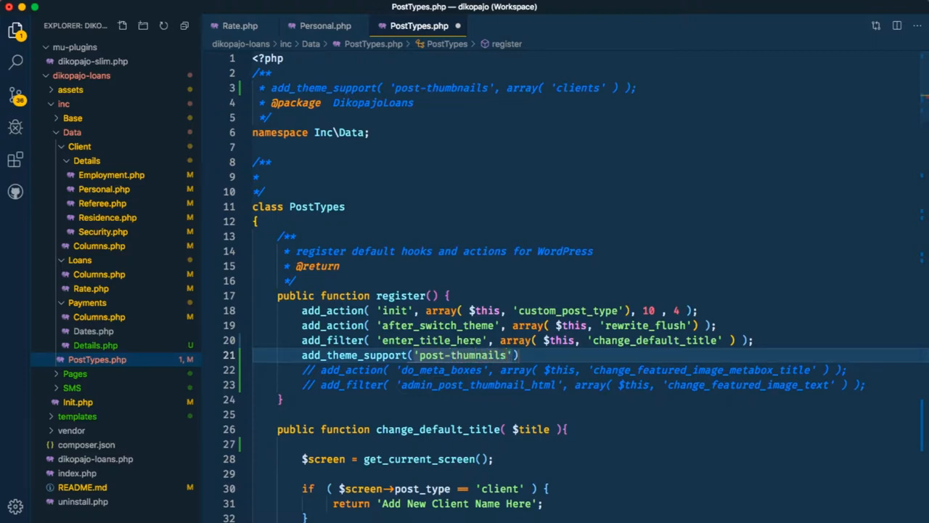
text(, a)
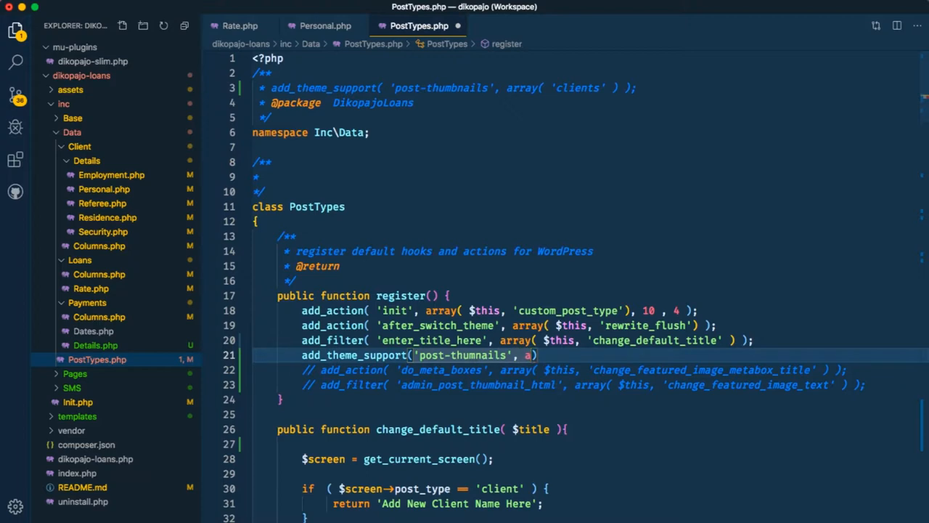
text(rray())
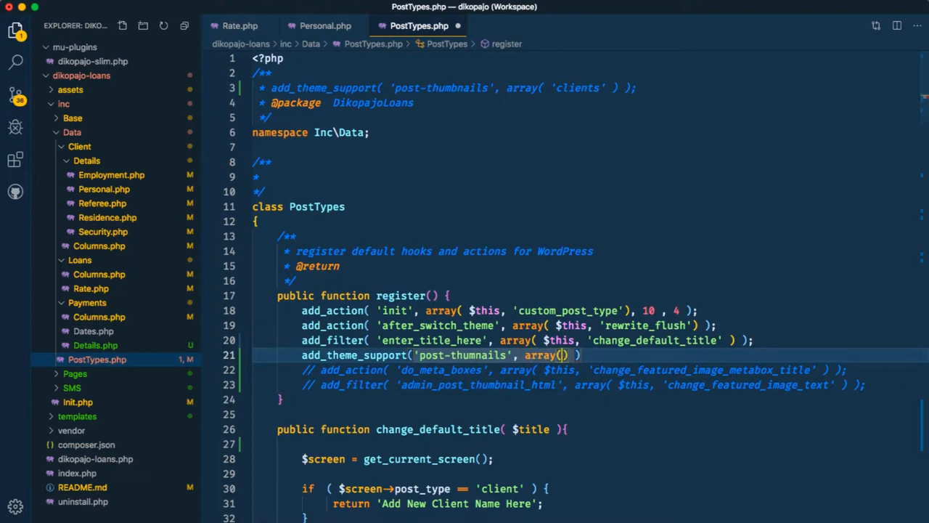
text('clients)
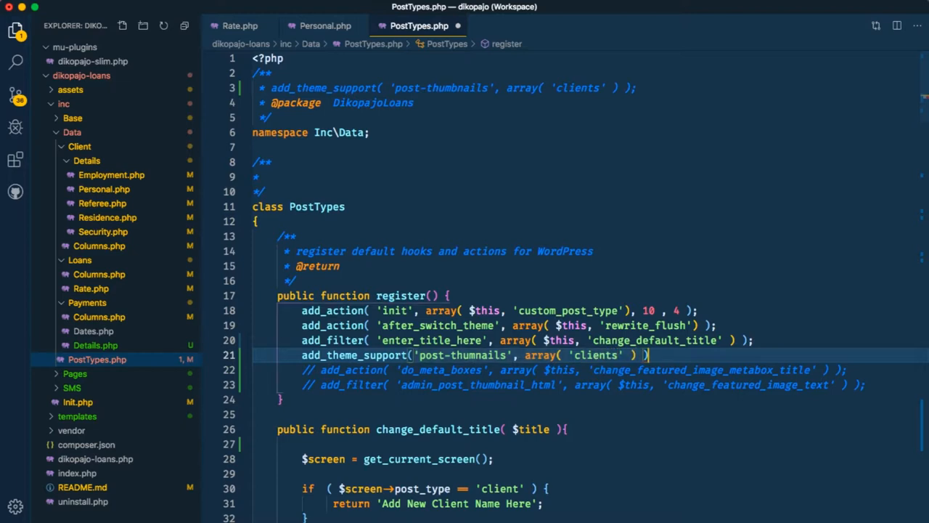
text(;)
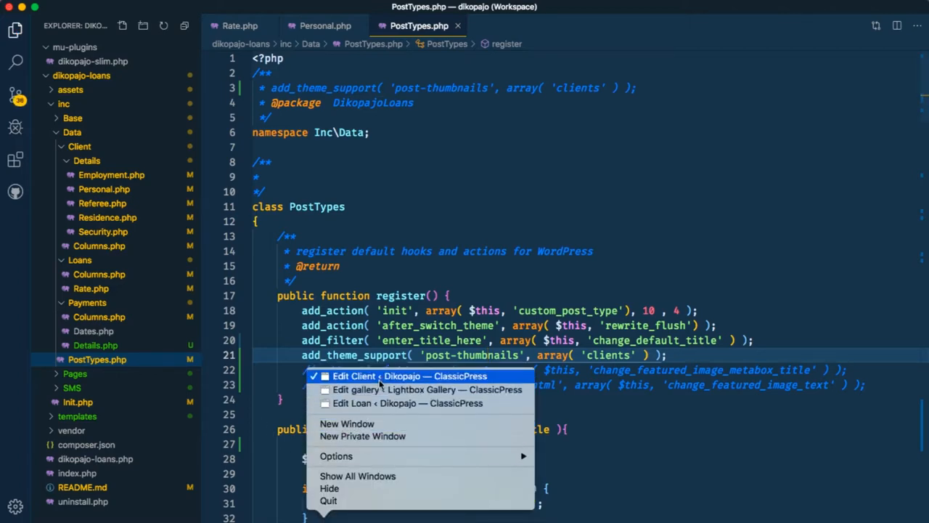
Return to the Edit Client browser window to check the Featured Image box.
click(408, 375)
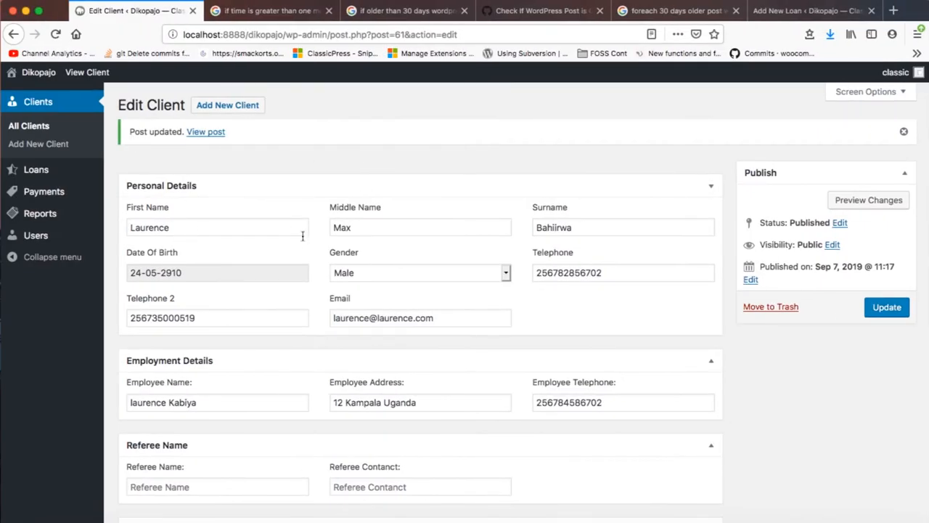
mouse_move(862, 427)
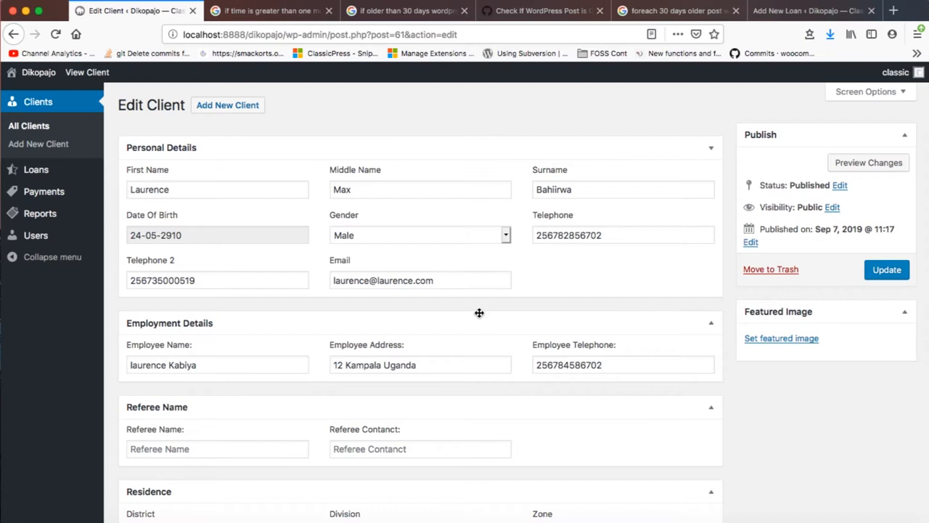
mouse_move(755, 331)
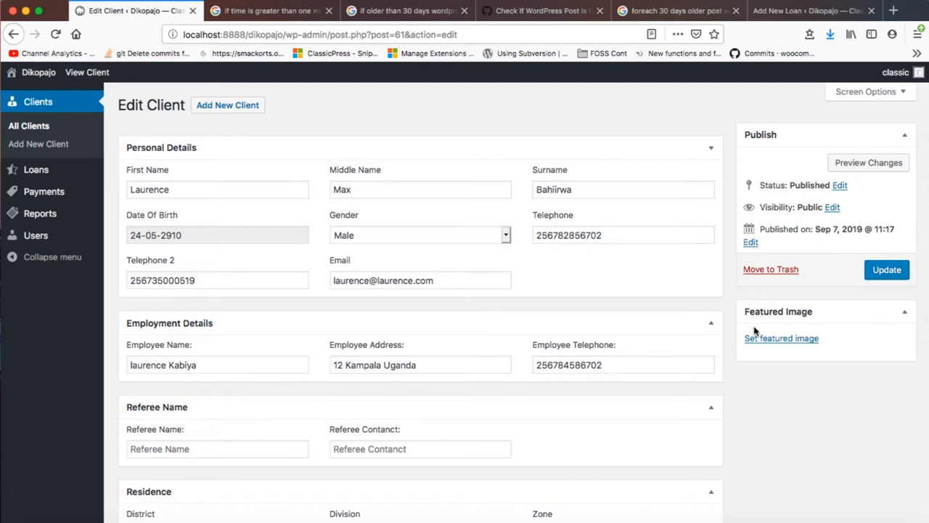
mouse_move(820, 323)
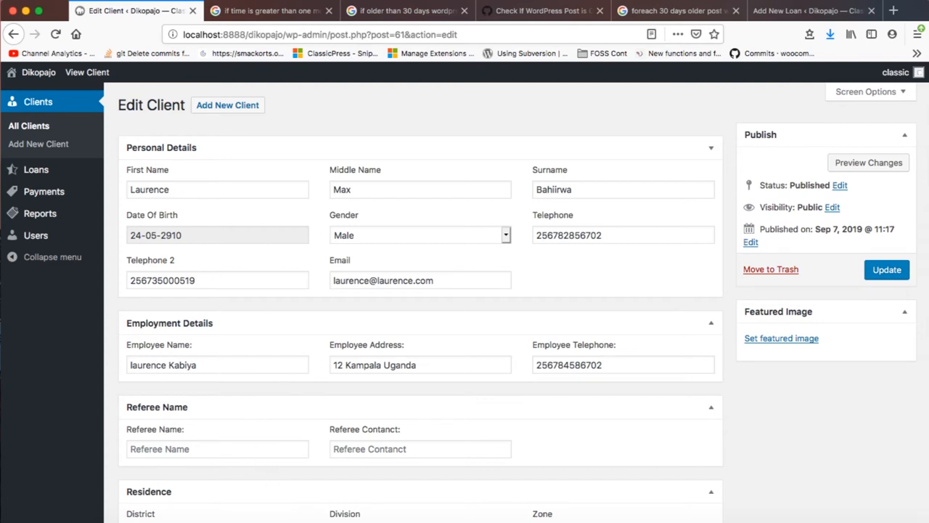
mouse_move(229, 515)
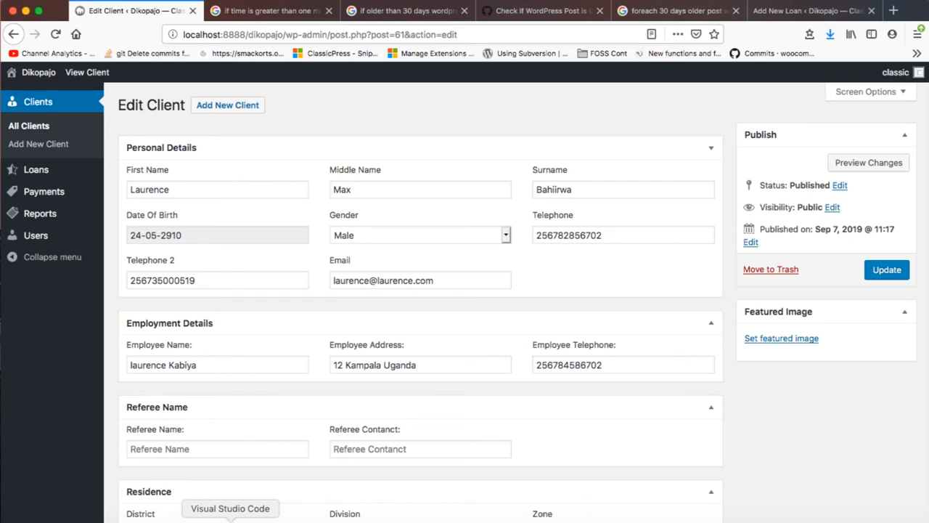